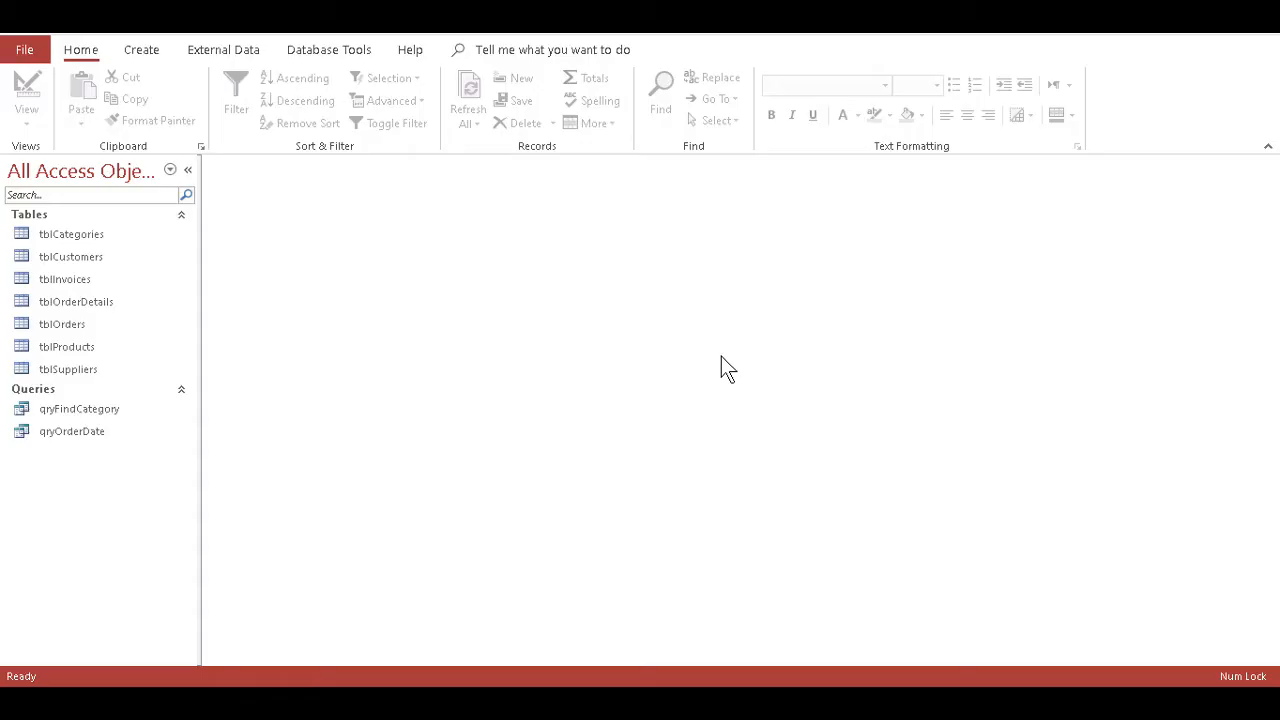
{"action": "mouse_move", "coordinate": [708, 303]}
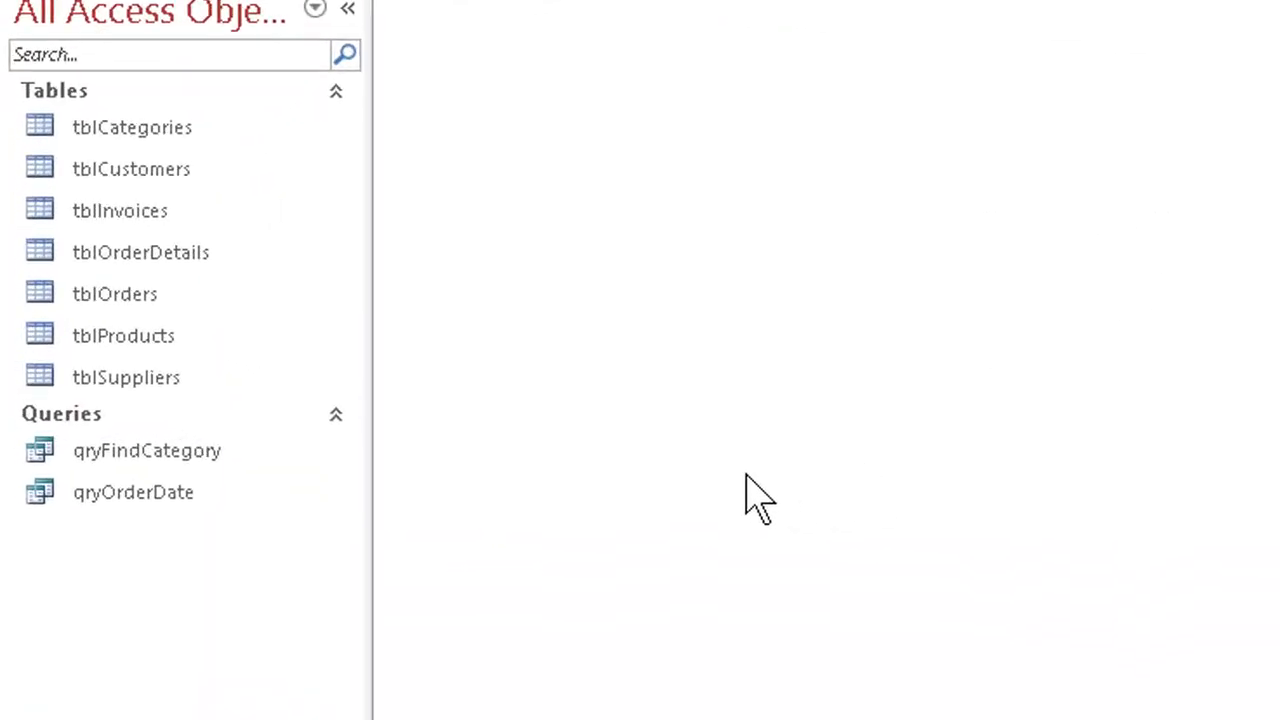
Open qryFindCategory with its ProductID, ProductName, UnitPrice and CategoryDesc category prompt
{"action": "double_click", "coordinate": [147, 450]}
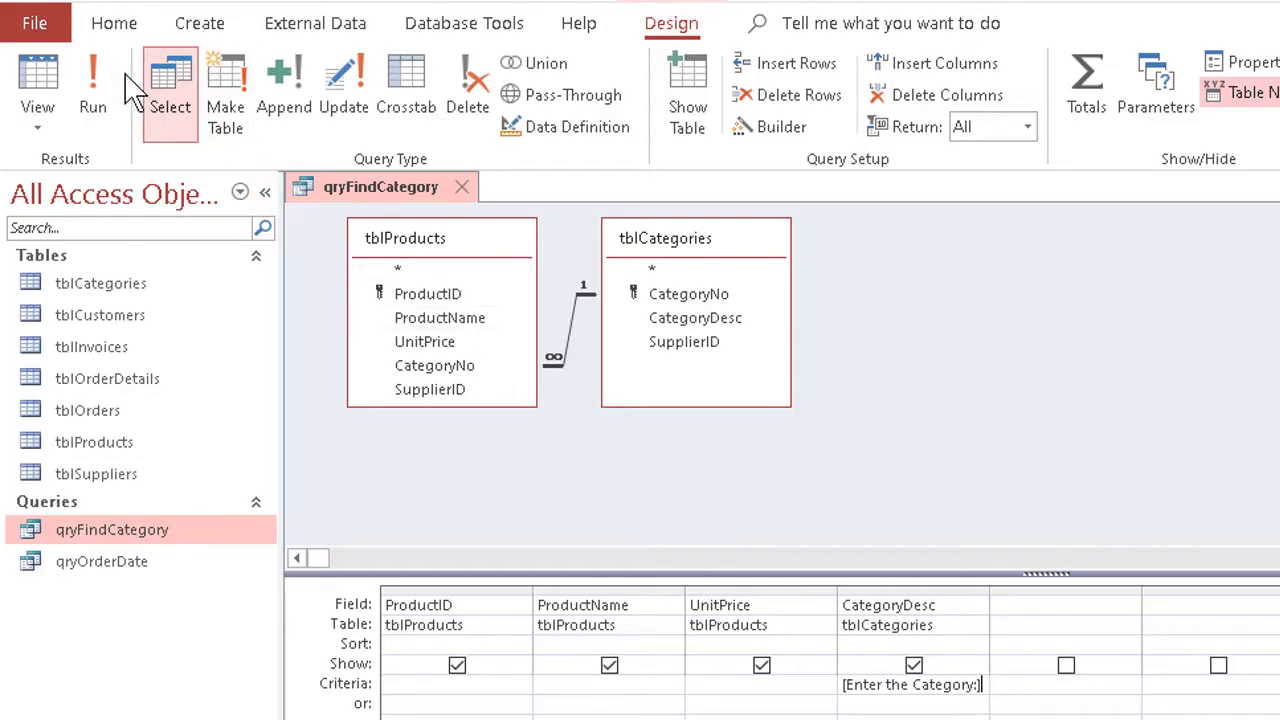
Run the category parameter query and view the five Hard Cheese products
{"action": "left_click", "coordinate": [92, 85]}
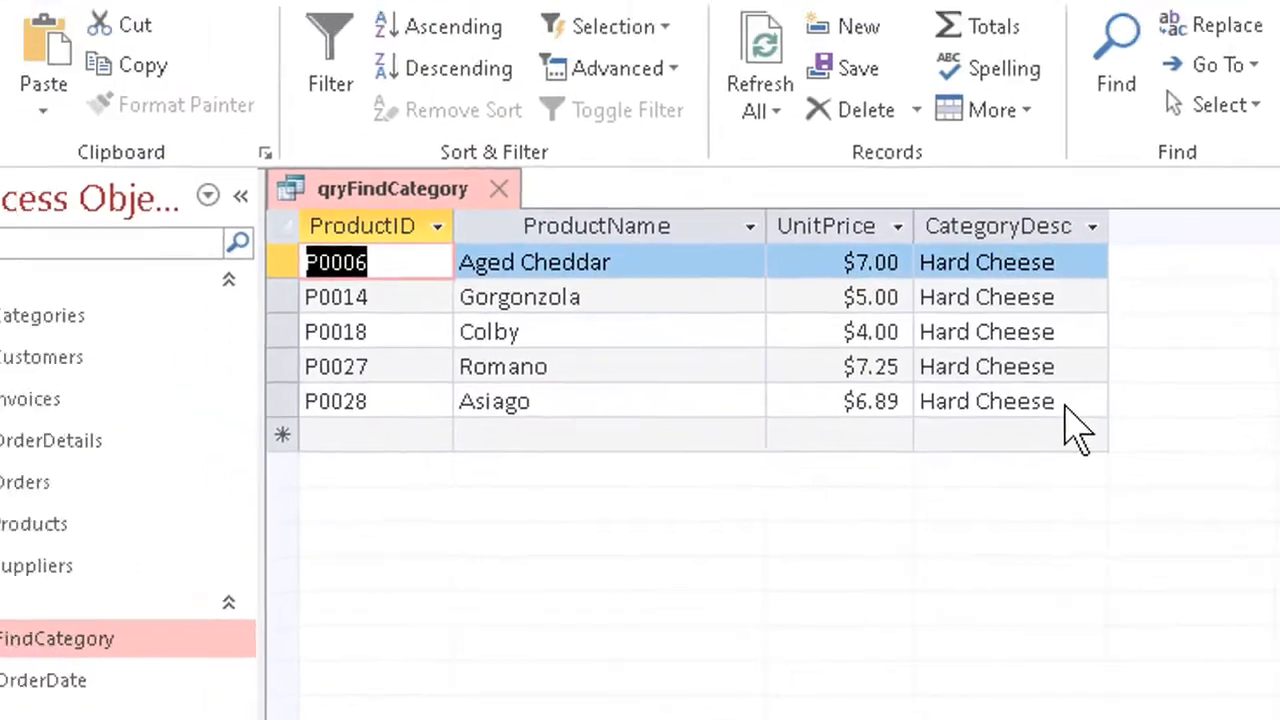
{"action": "left_click", "coordinate": [44, 70]}
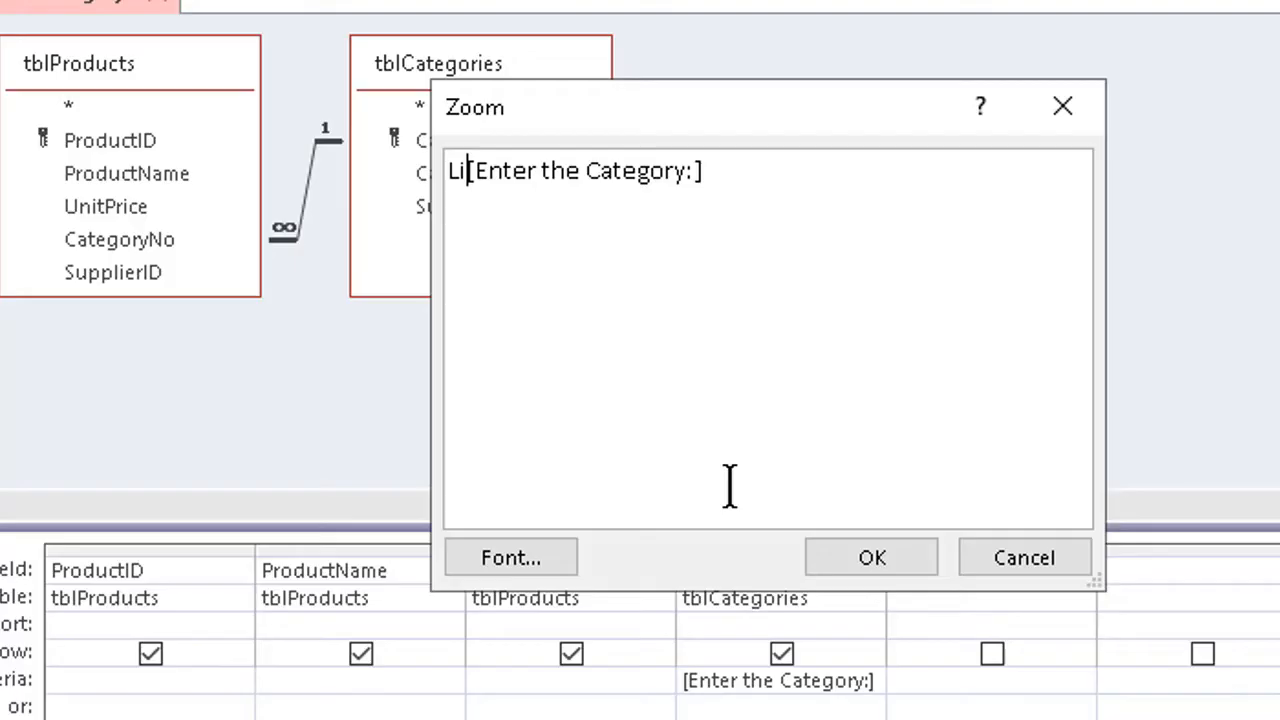
Change the CategoryDesc criterion to Like "*" & [Enter the Category:] and confirm
{"action": "type", "text": "ke \"*\" &"}
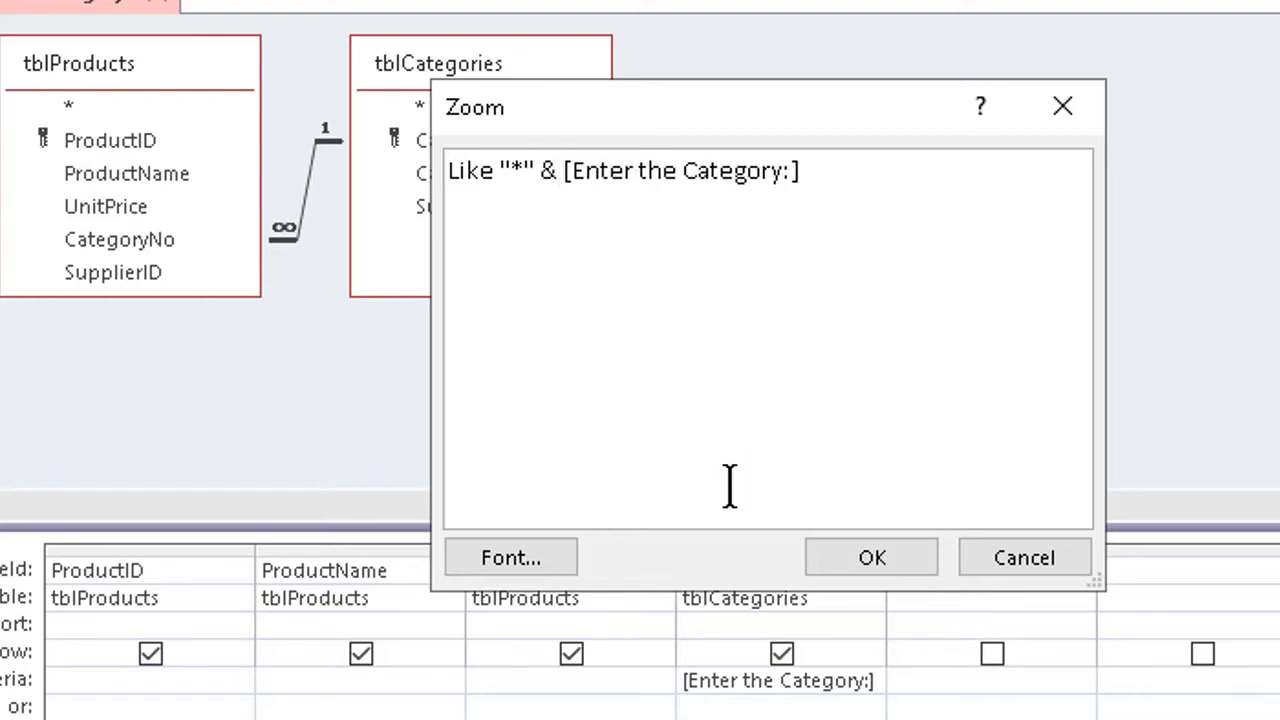
{"action": "left_click", "coordinate": [870, 557]}
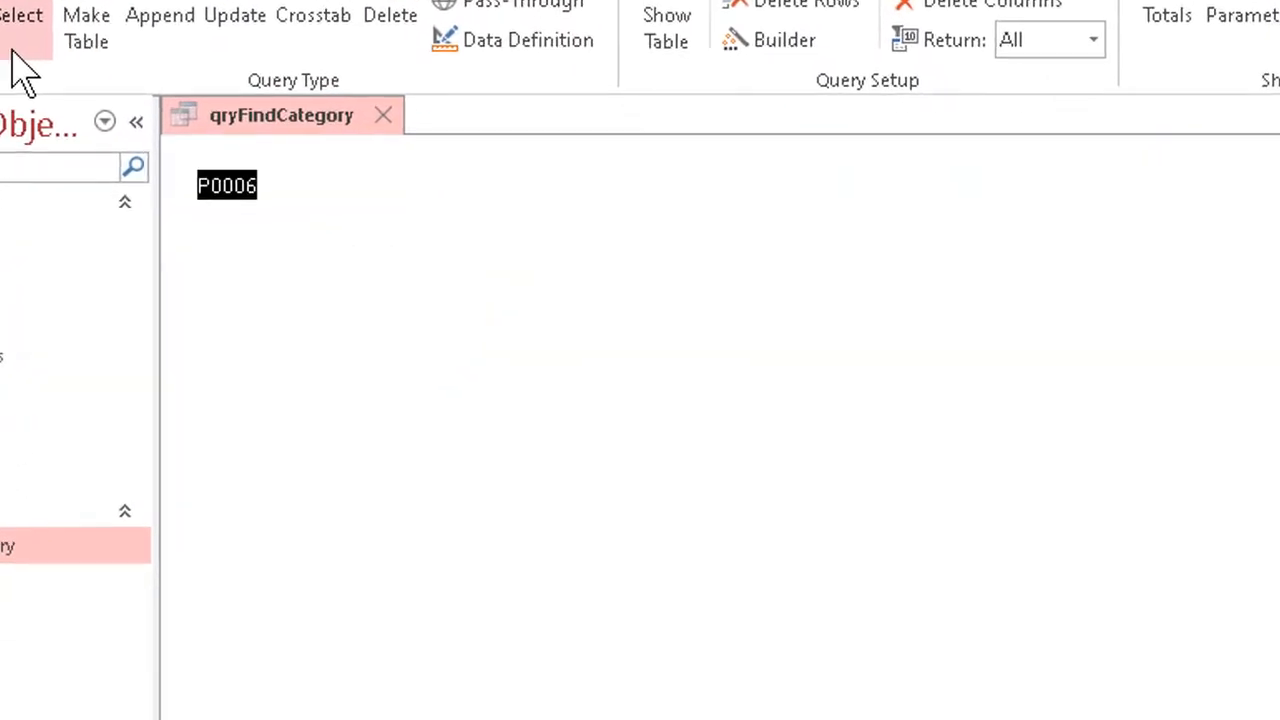